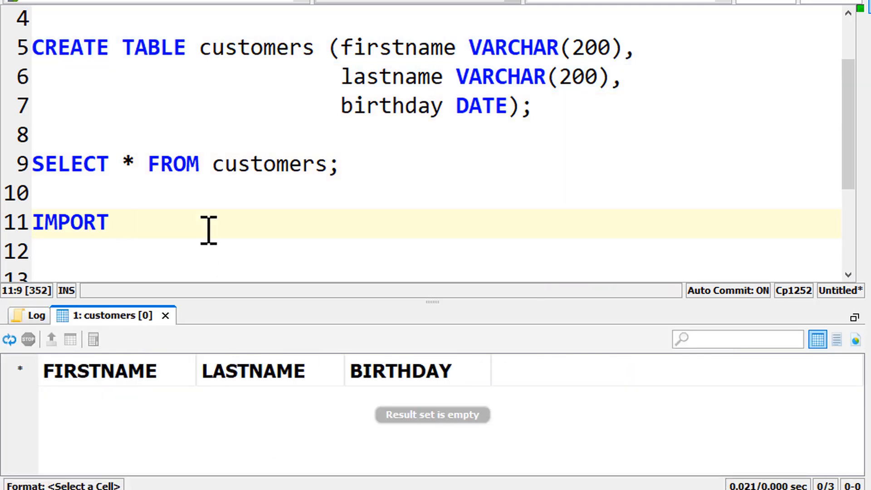
- Write IMPORT INTO customers FROM jdbc, correcting the mistaken source name 'exa' to jdbc
type("INTO customers")
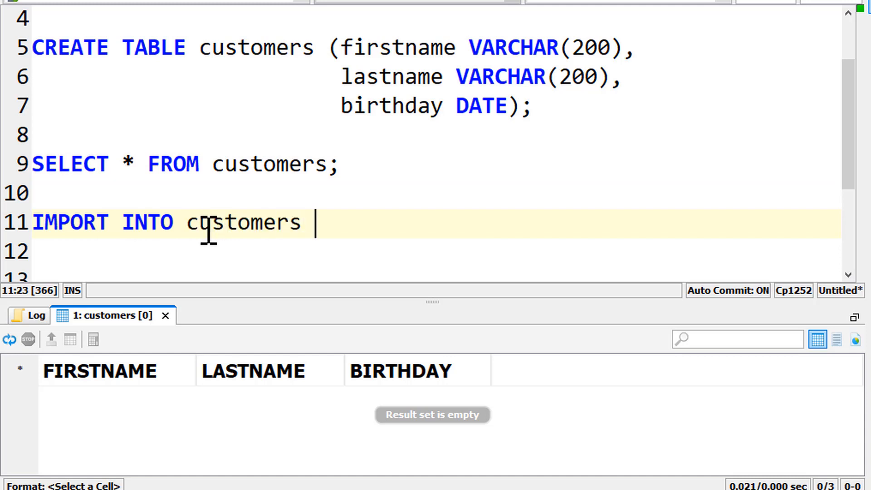
type("FROM exa")
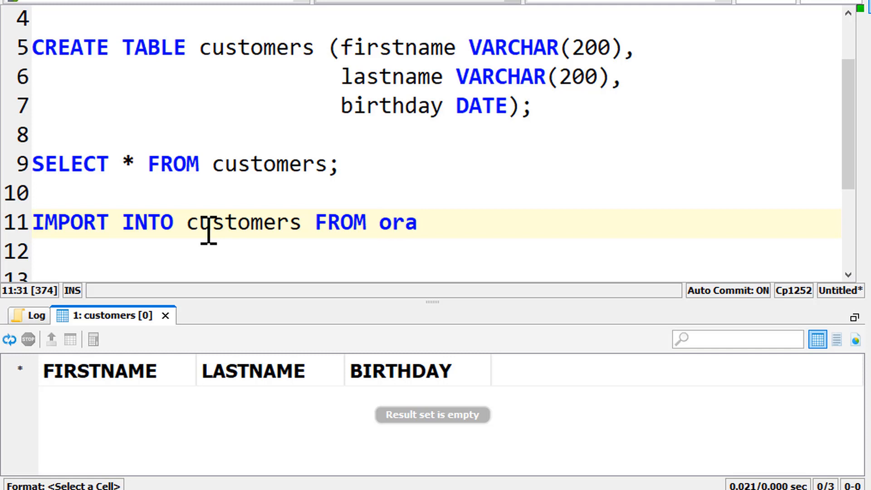
left_click(418, 222)
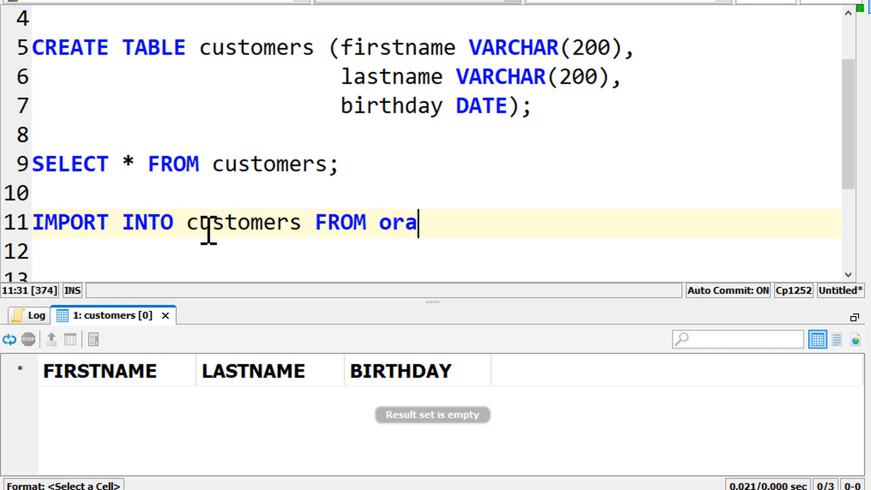
key("BackSpace")
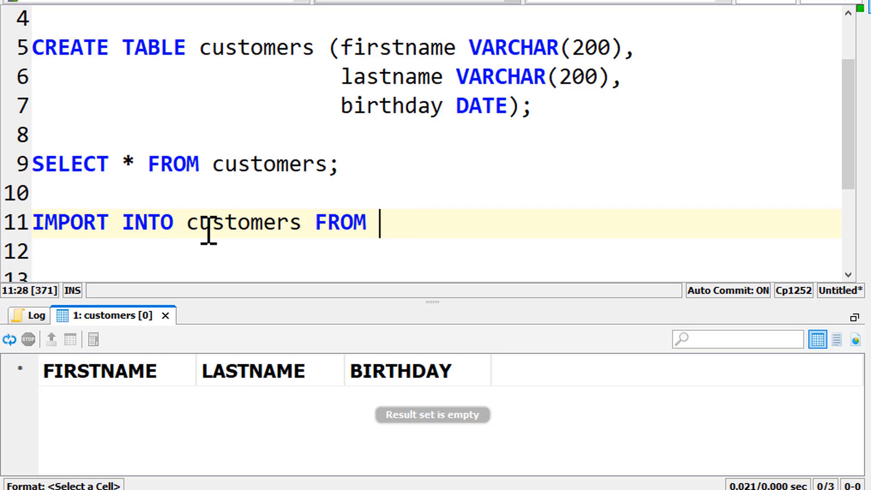
type("jdbc")
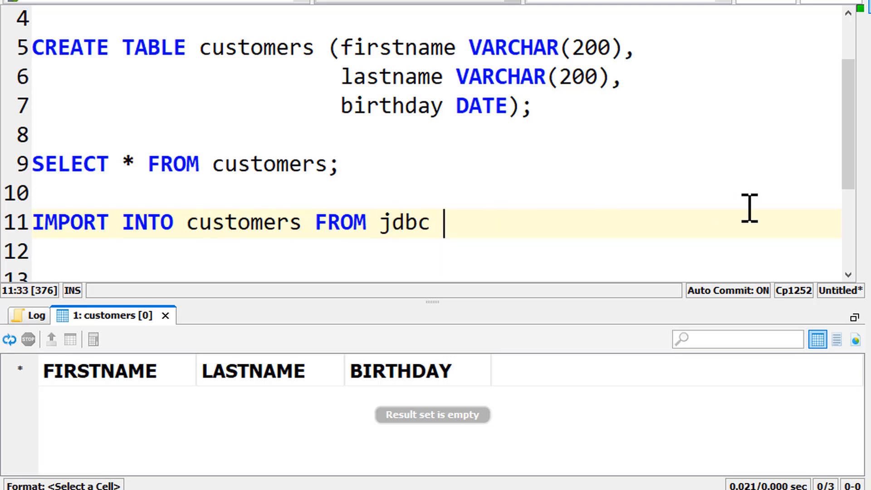
scroll("up", 3)
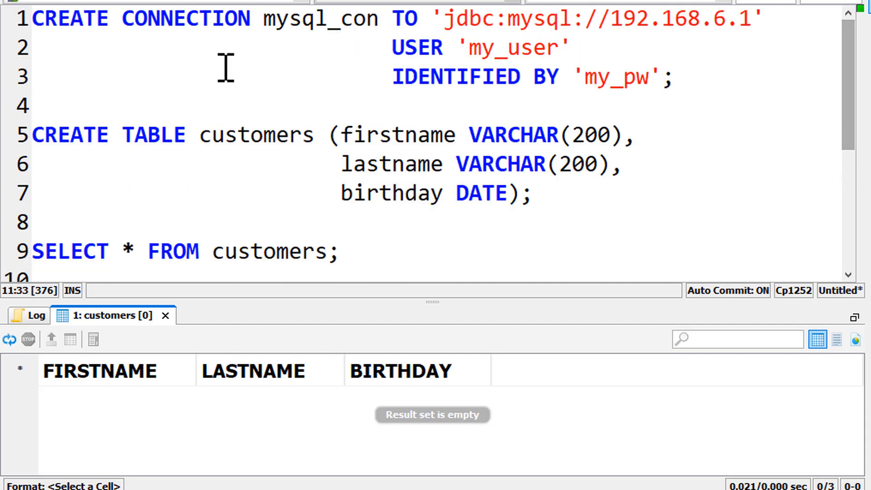
mouse_move(389, 19)
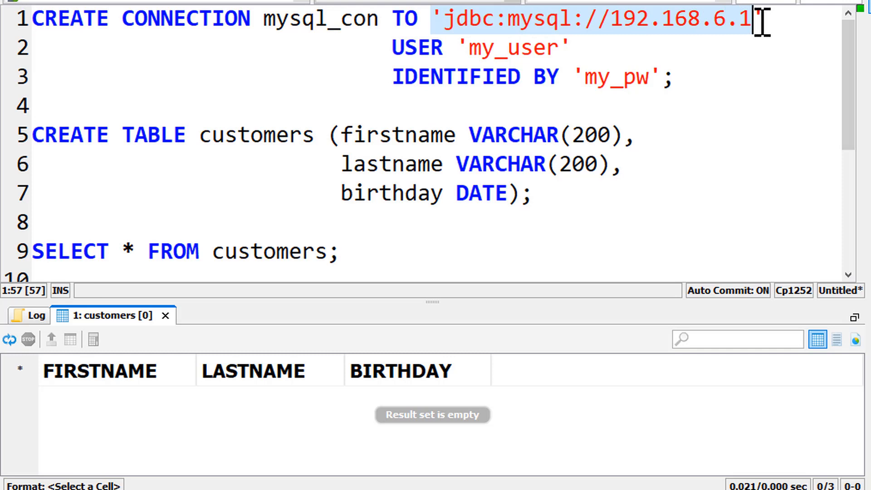
left_click(586, 76)
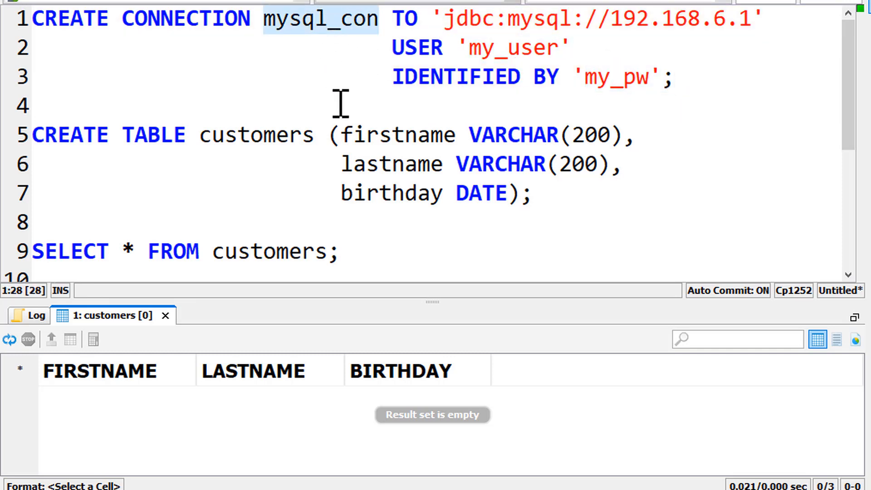
- Complete the statement as IMPORT INTO customers FROM jdbc AT mysql_con TABLE customers;
type("IMPORT INTO customers FROM jdbc AT")
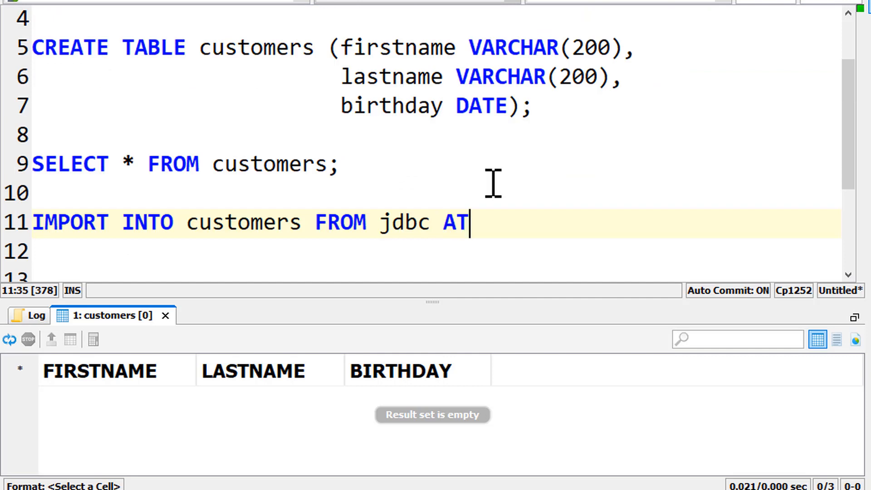
type("mysql_con")
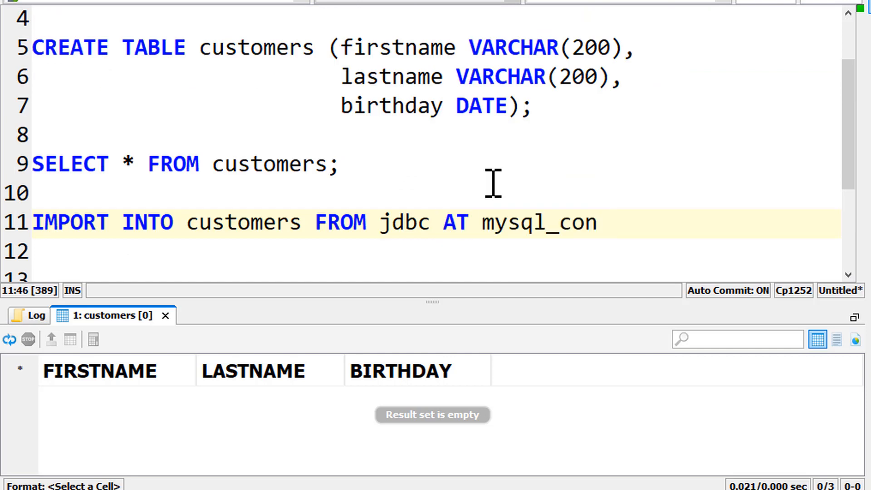
type("TABLE")
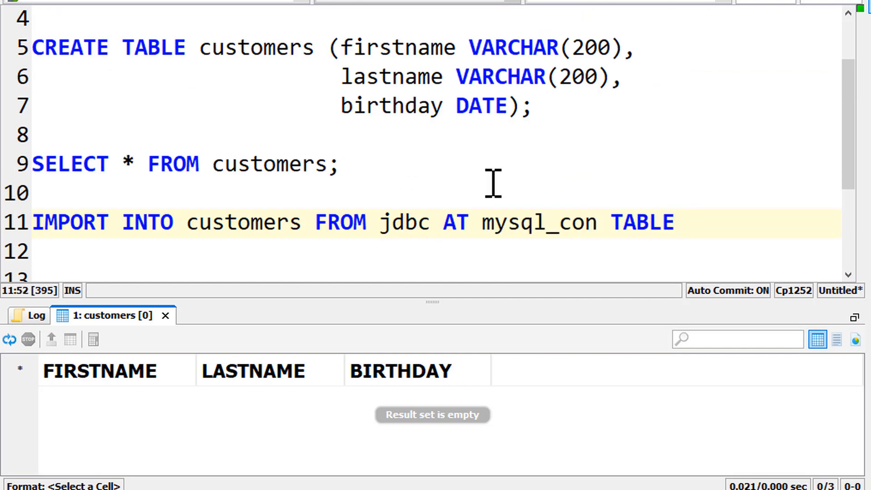
type("customers")
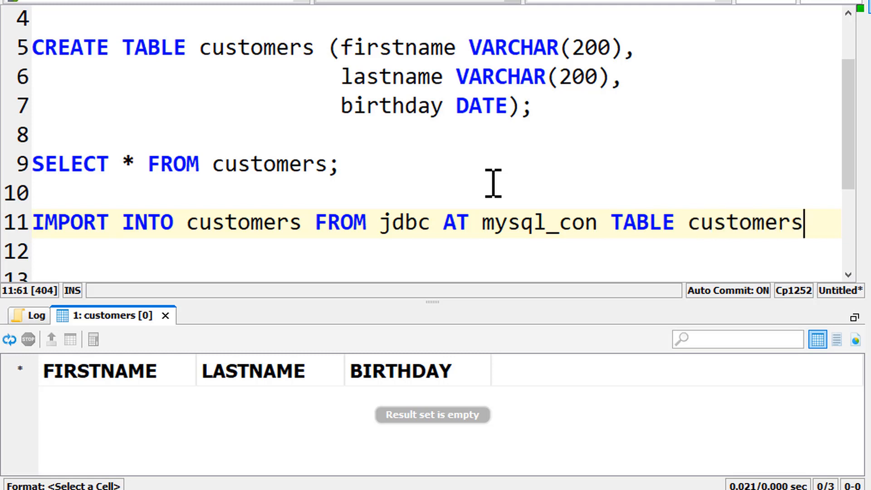
type(";")
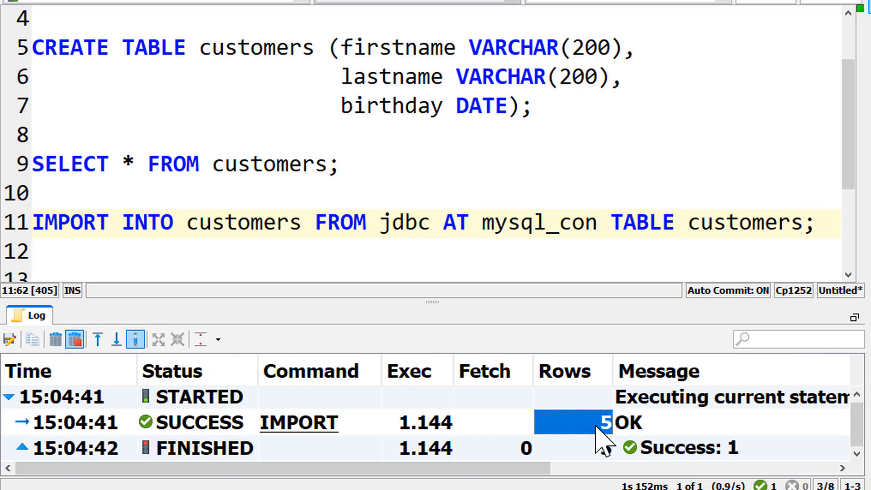
mouse_move(430, 162)
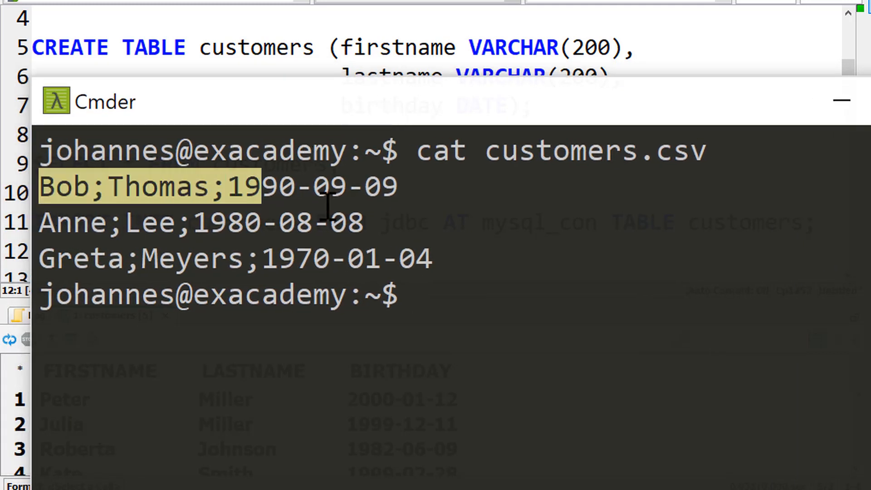
- Highlight the first semicolon-separated record of customers.csv in the Cmder output
left_click_drag(234, 187, 434, 258)
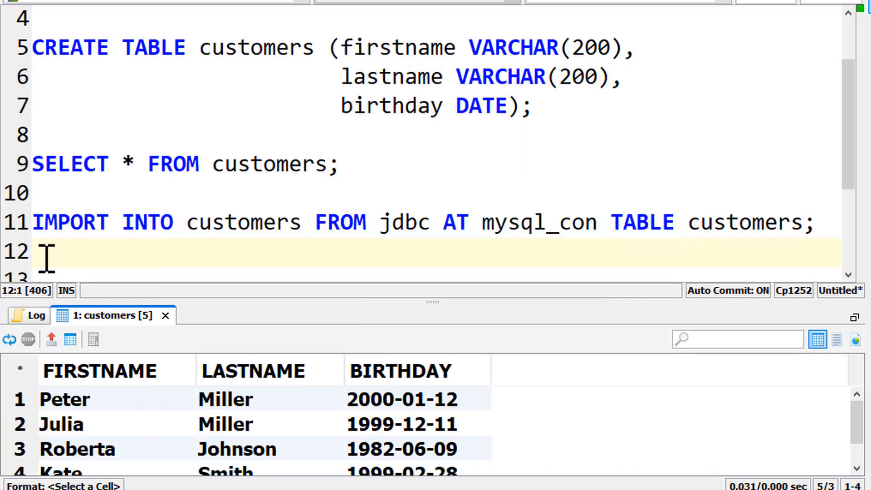
- Write IMPORT INTO customers FROM csv AT the literal SFTP address //10.181.181.151:22 instead of sftp_con
type("IMPORT INTO customer")
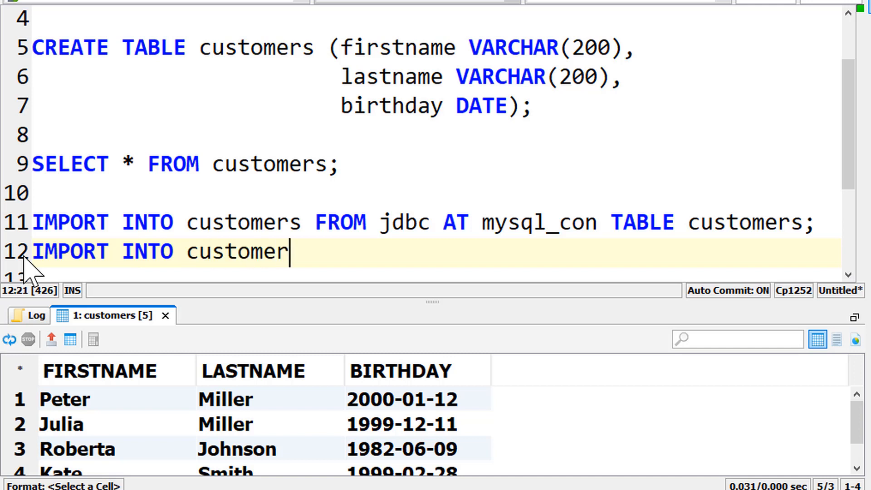
type("s FROM csv AT")
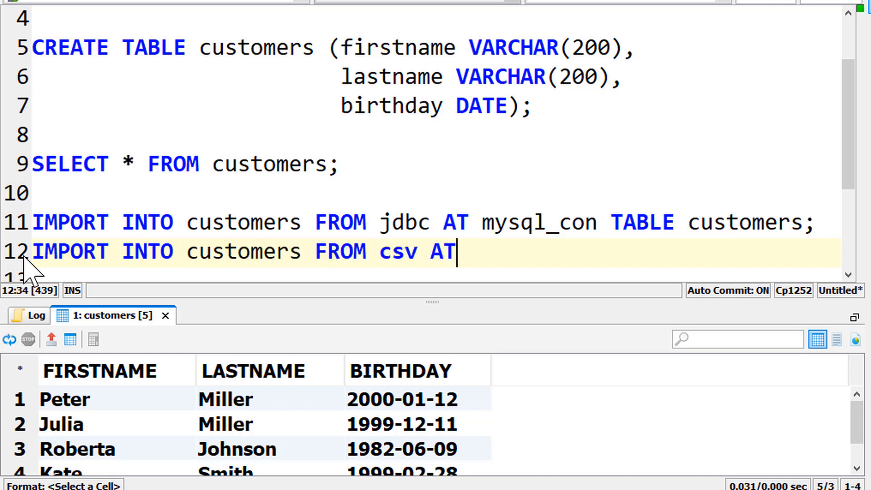
type("sftp_con")
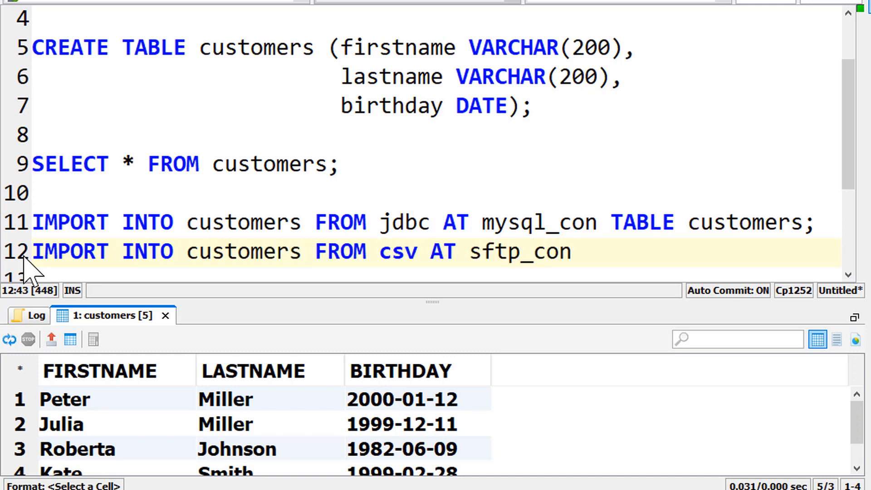
left_click(573, 251)
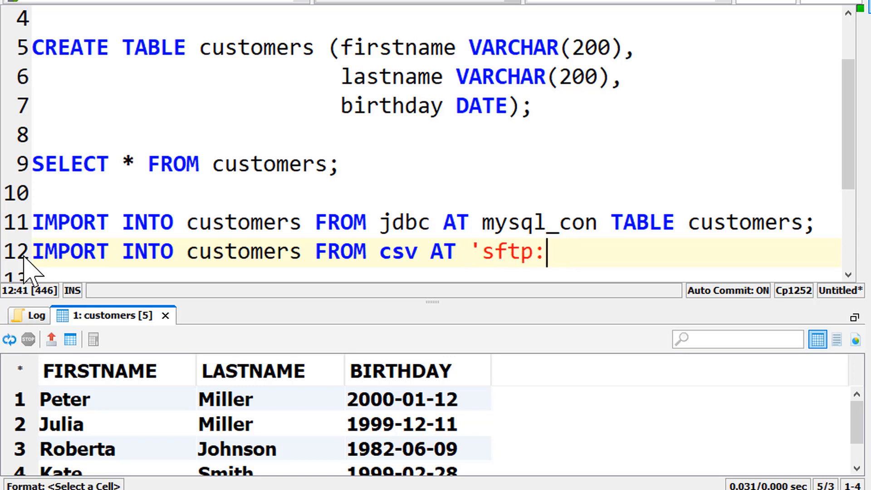
type("//10.181.181.151:2222'")
type("FILE '~")
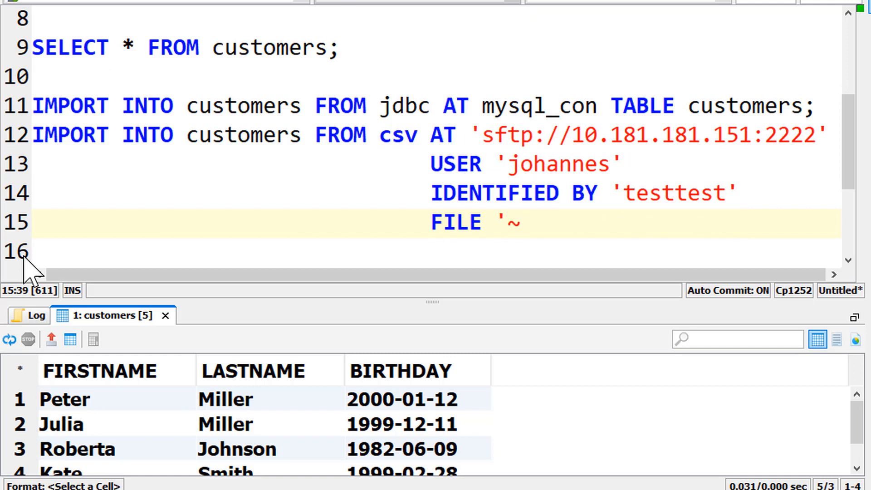
- Add FILE /customers.csv with COLUMN SEPARATOR = ';' and begin the next IMPORT
type("/customers")
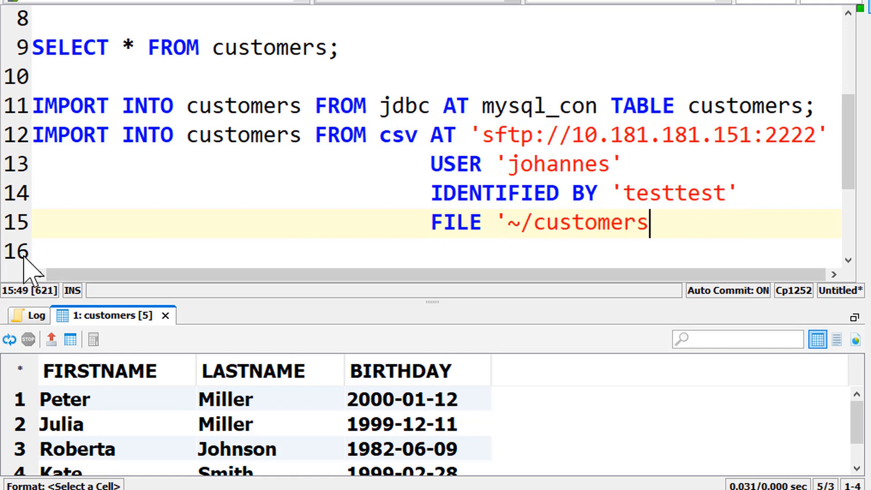
type(".csv'")
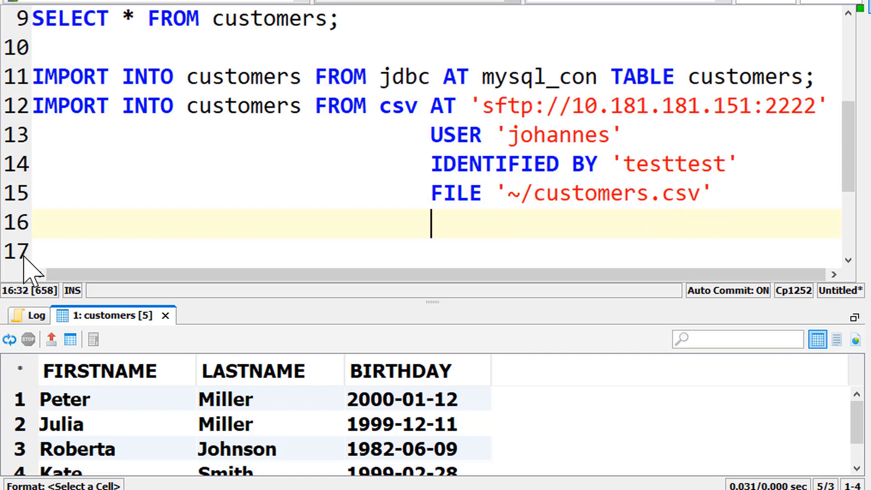
type("COLU")
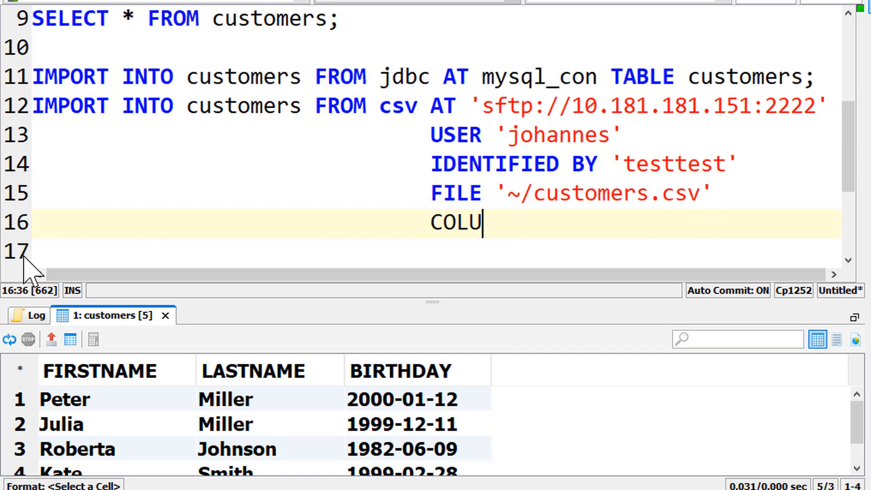
type("MN SEPARAT")
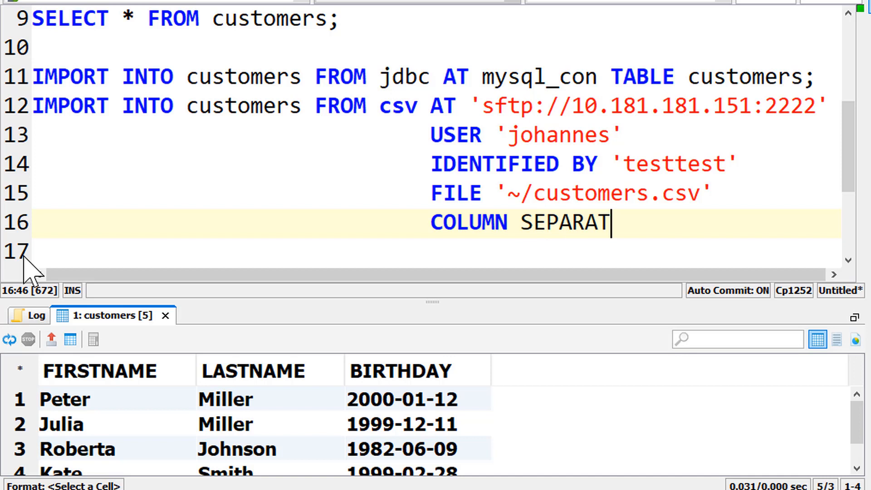
type("OR = ';';")
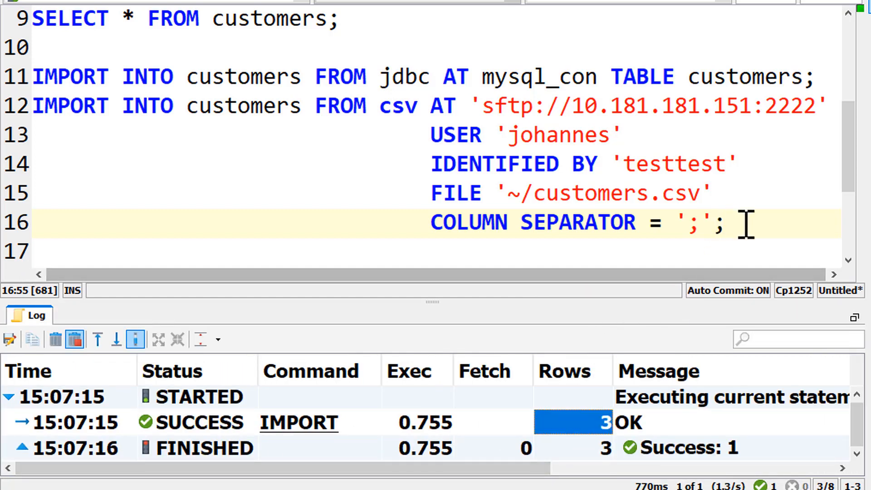
type("IMPO")
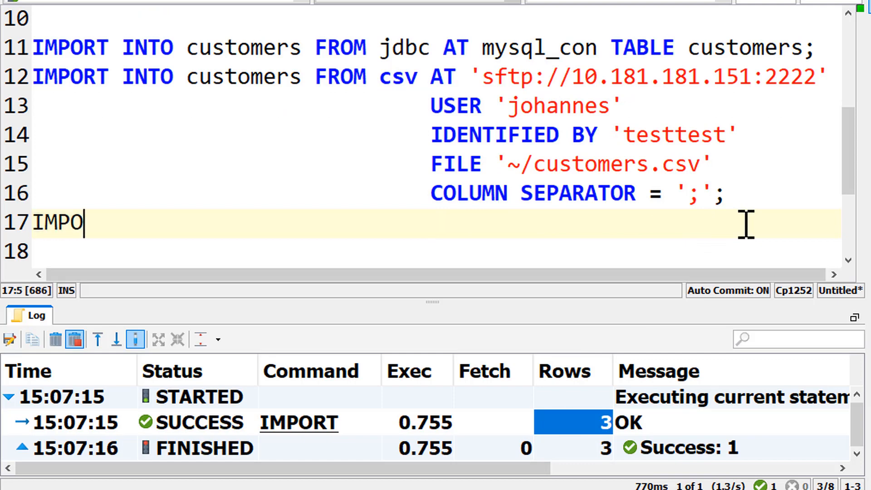
- Write IMPORT INTO customers FROM LOCAL CSV FILE 'C: for the third import
type("RT INTO customers")
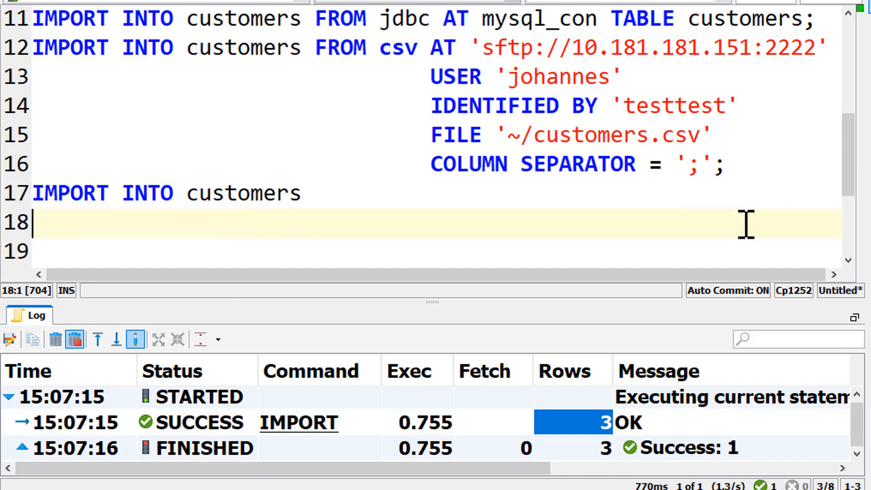
type("FROM LOC")
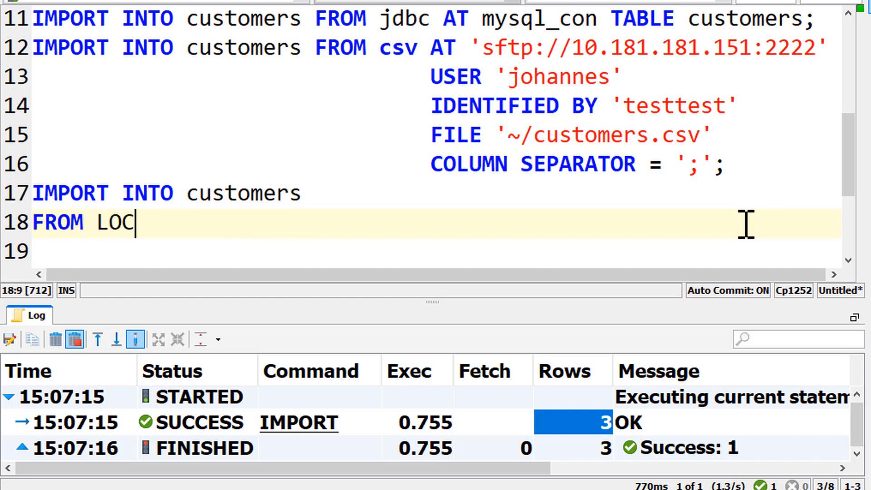
type("AL CSV FILE 'C:")
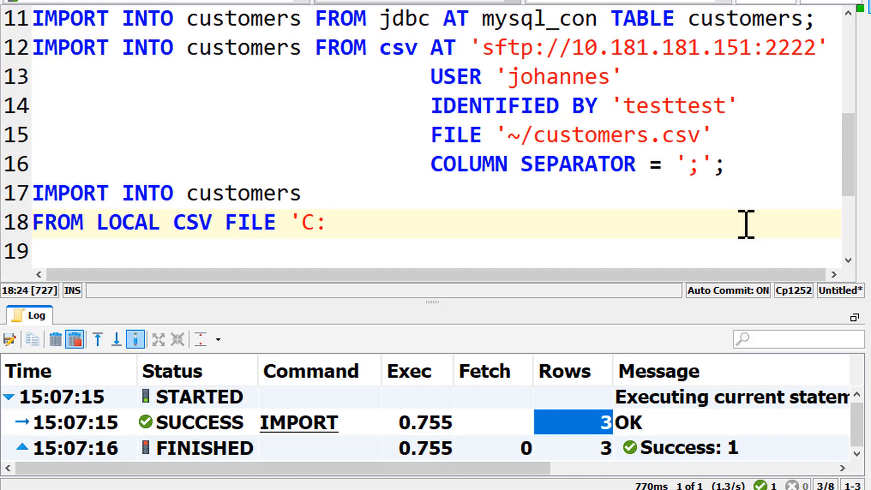